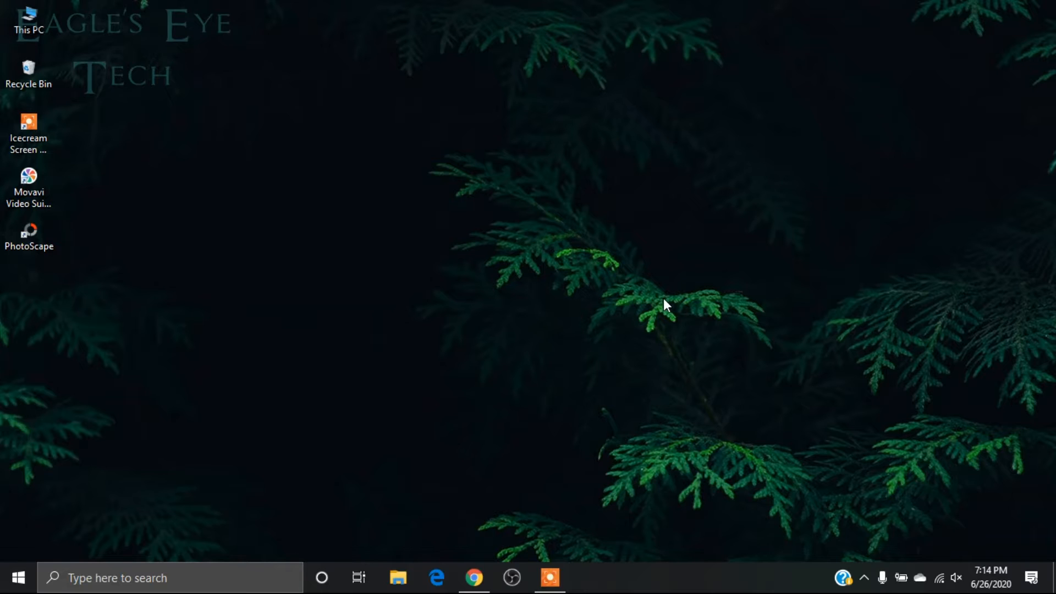
pyautogui.moveTo(644, 368)
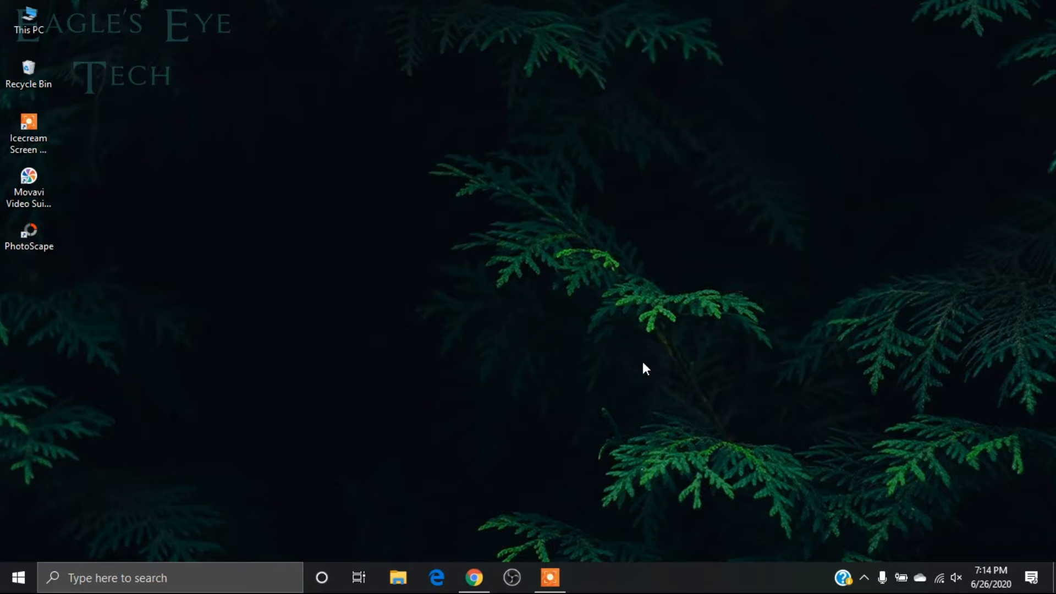
# Open YouTube Studio for this channel from the profile avatar's account menu
pyautogui.click(473, 577)
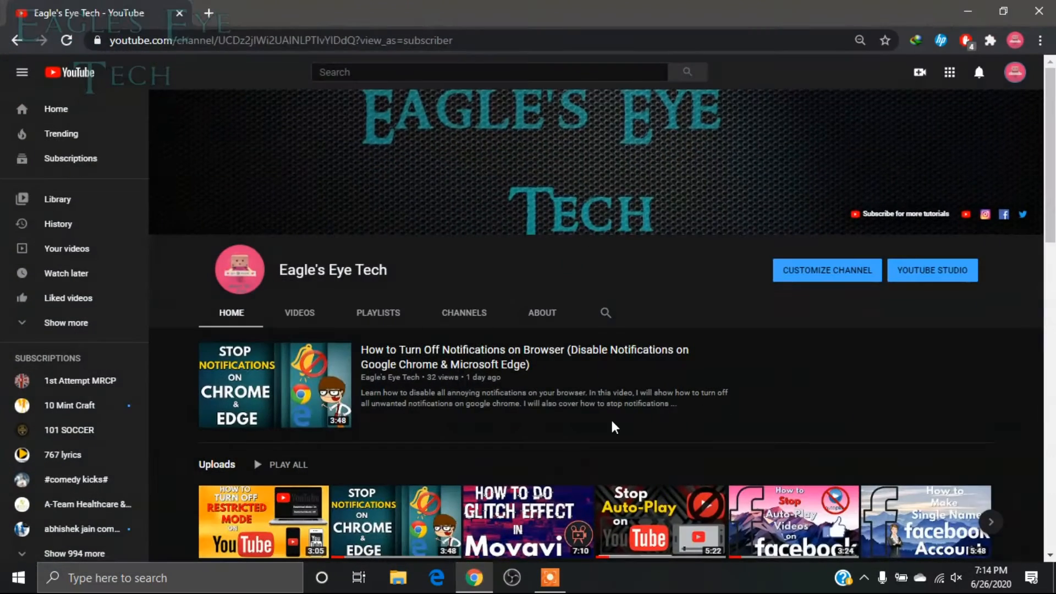
pyautogui.moveTo(1014, 73)
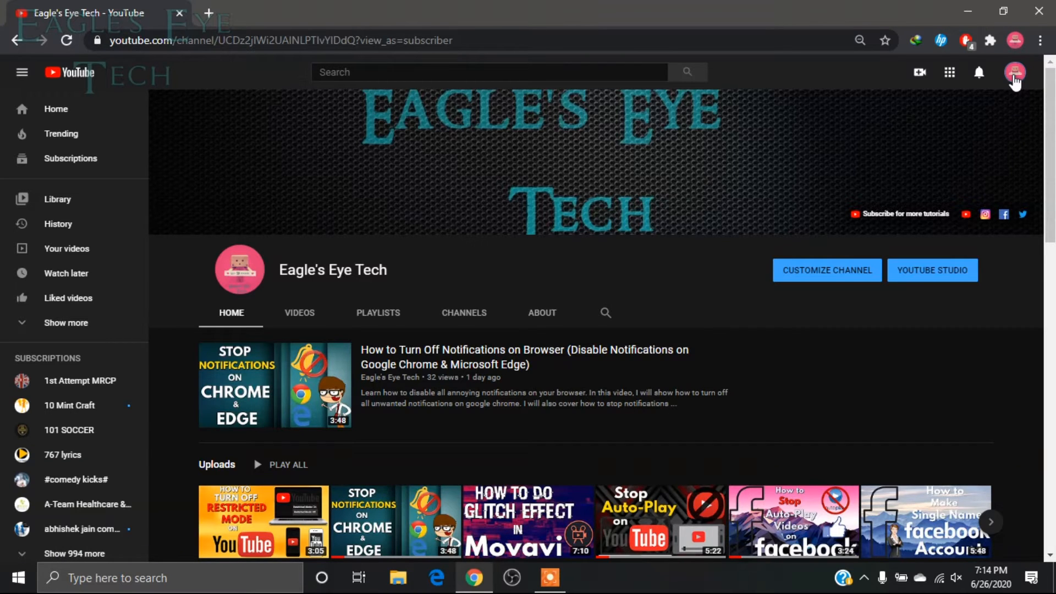
pyautogui.click(1014, 72)
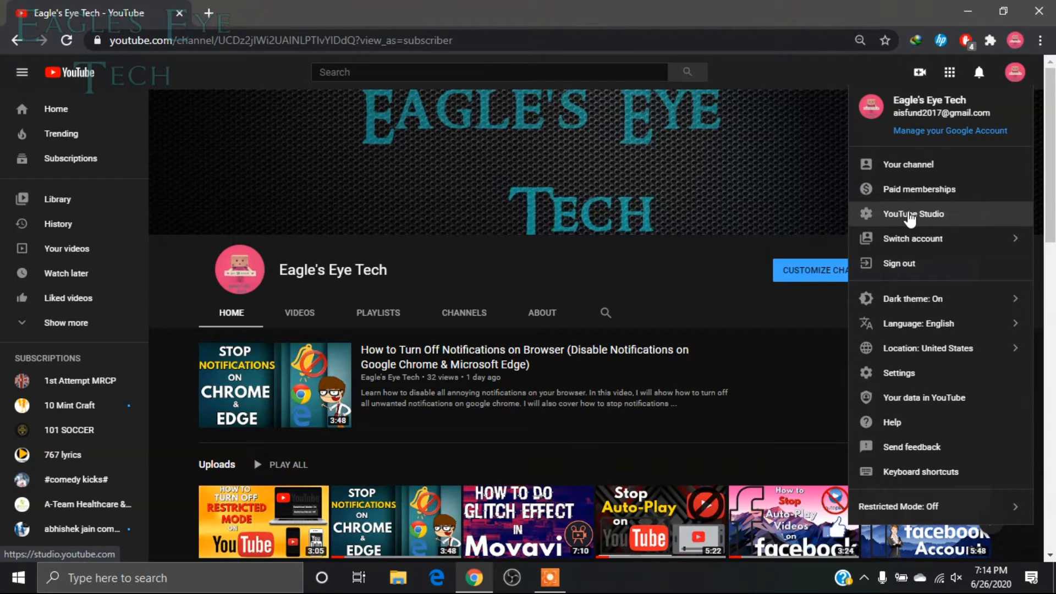
pyautogui.click(914, 213)
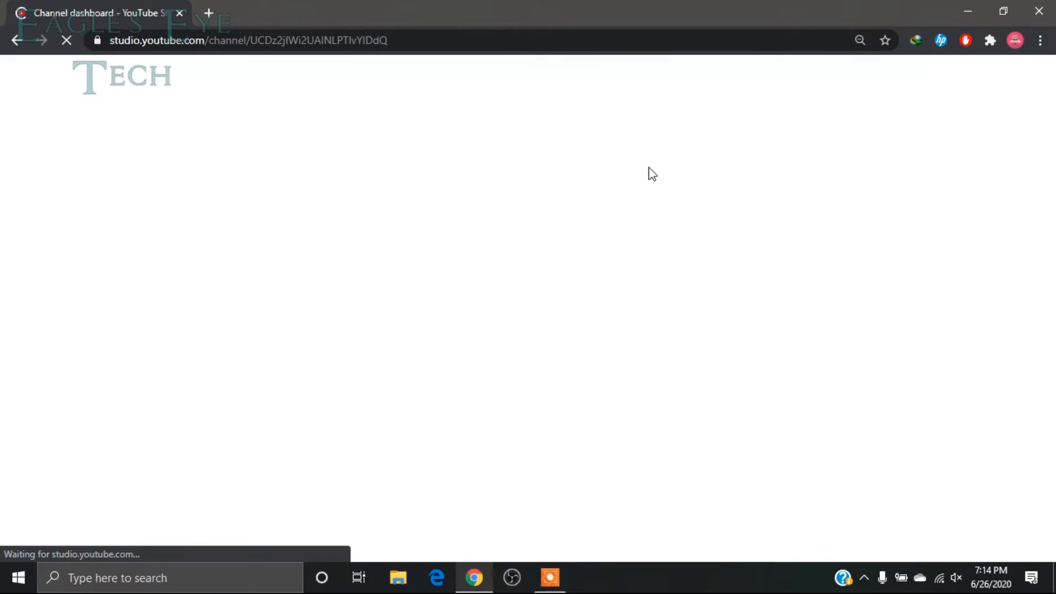
# Show the channel's uploaded videos list under Videos in the sidebar
pyautogui.click(63, 293)
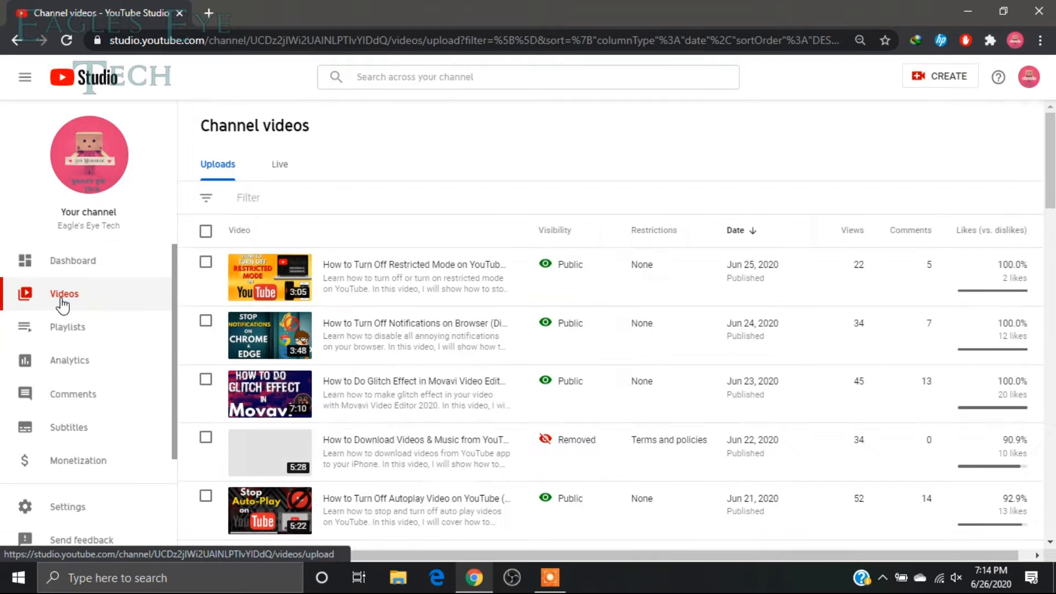
pyautogui.scroll(-3)
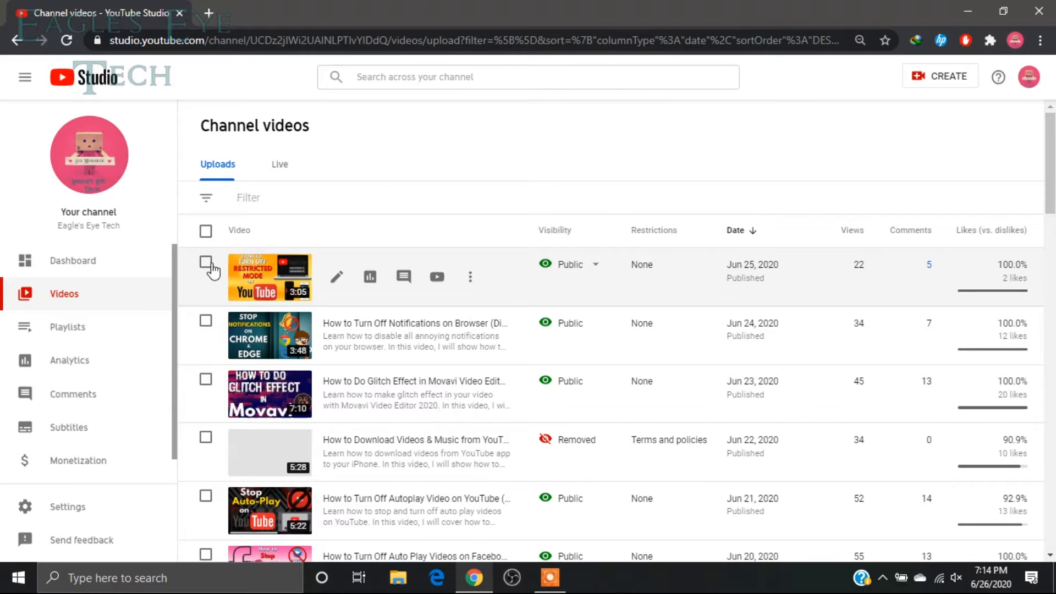
pyautogui.moveTo(288, 291)
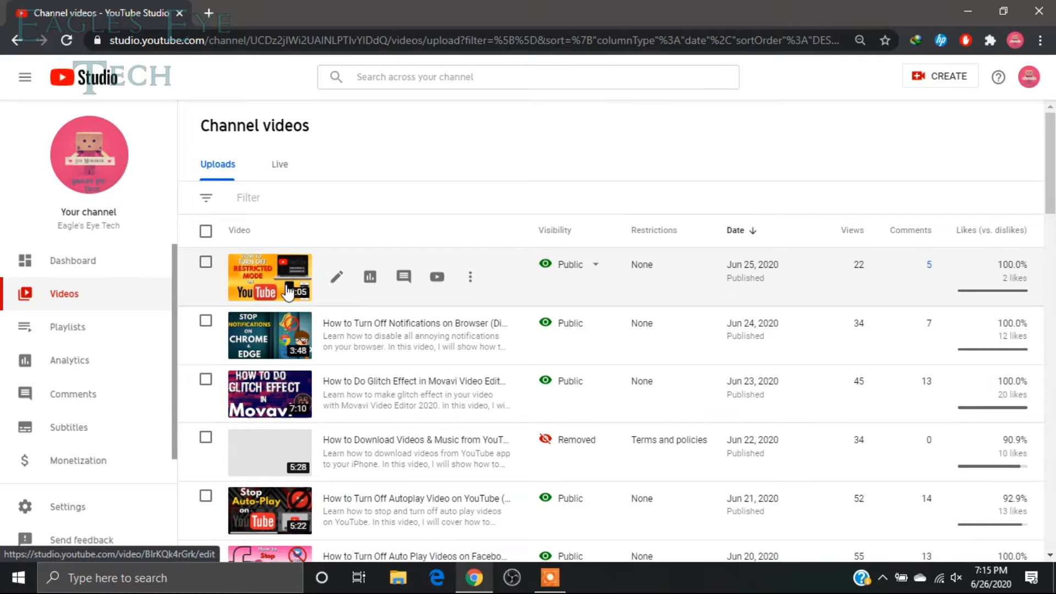
pyautogui.moveTo(377, 205)
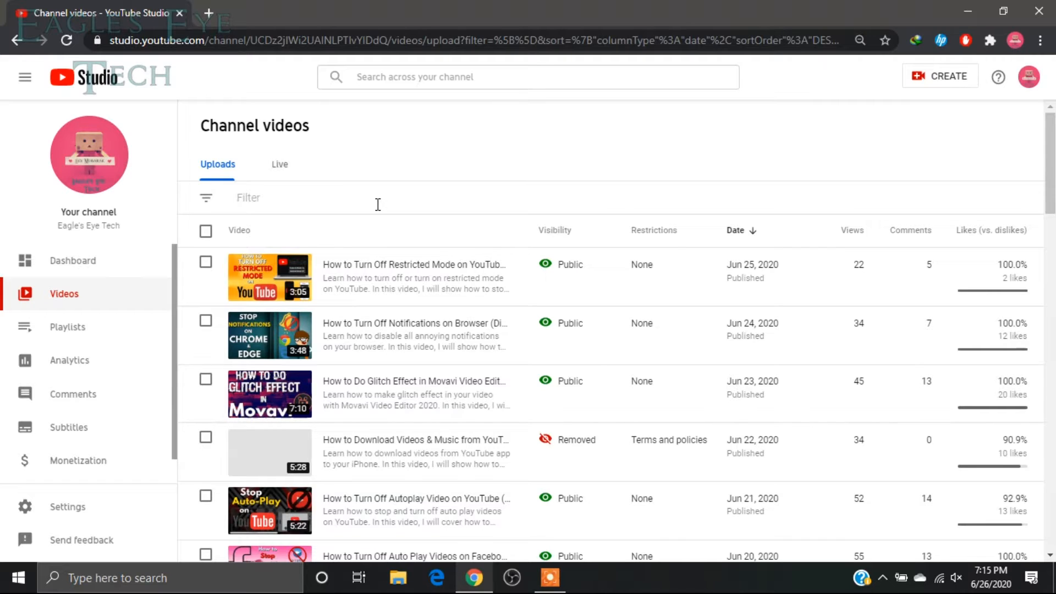
pyautogui.moveTo(342, 277)
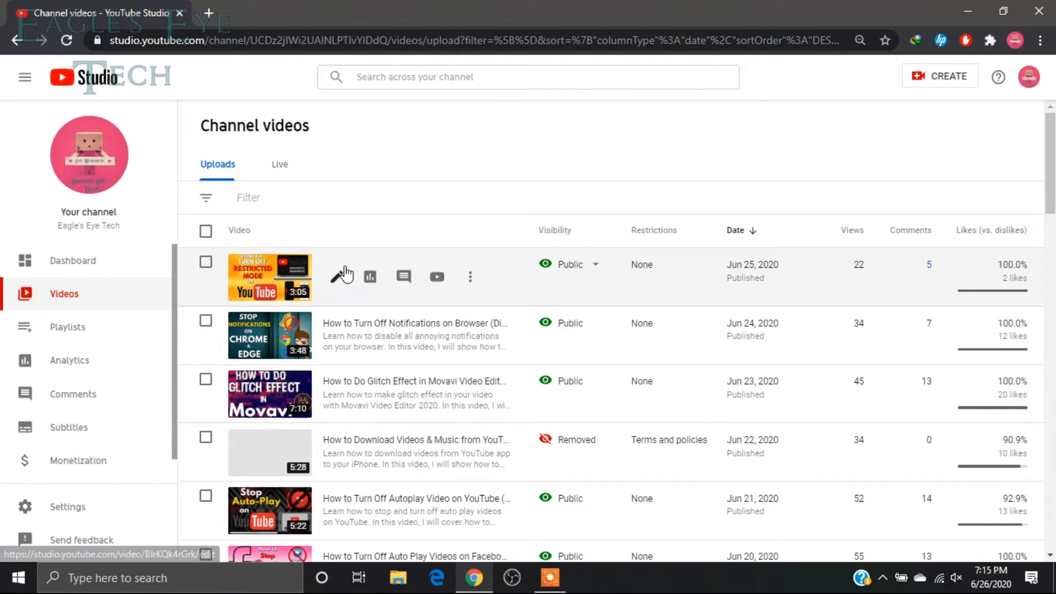
pyautogui.moveTo(342, 276)
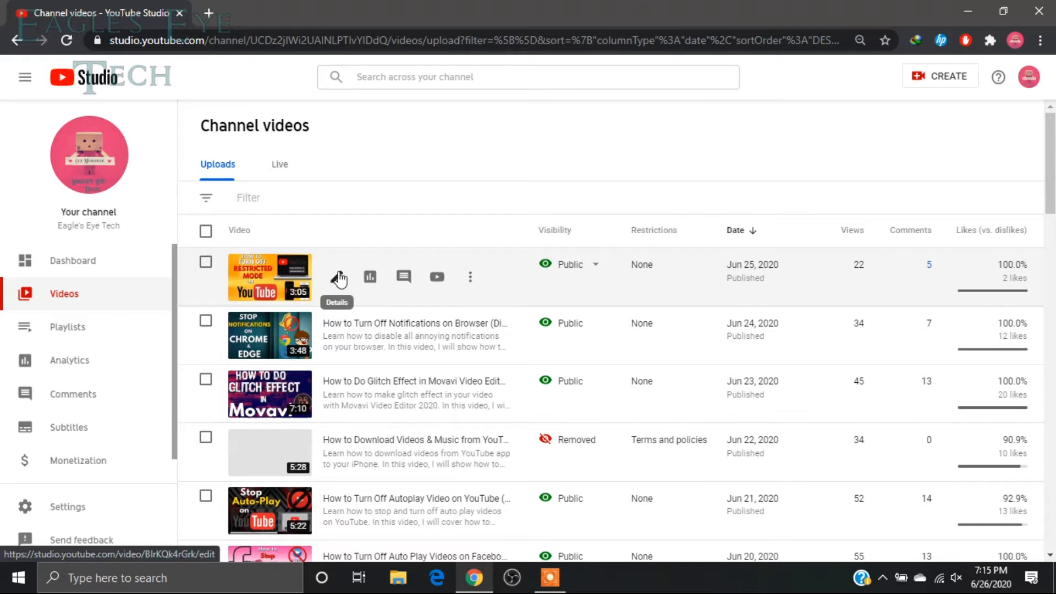
# Open the Restricted Mode video's details and scroll More options to Comments and ratings
pyautogui.click(339, 276)
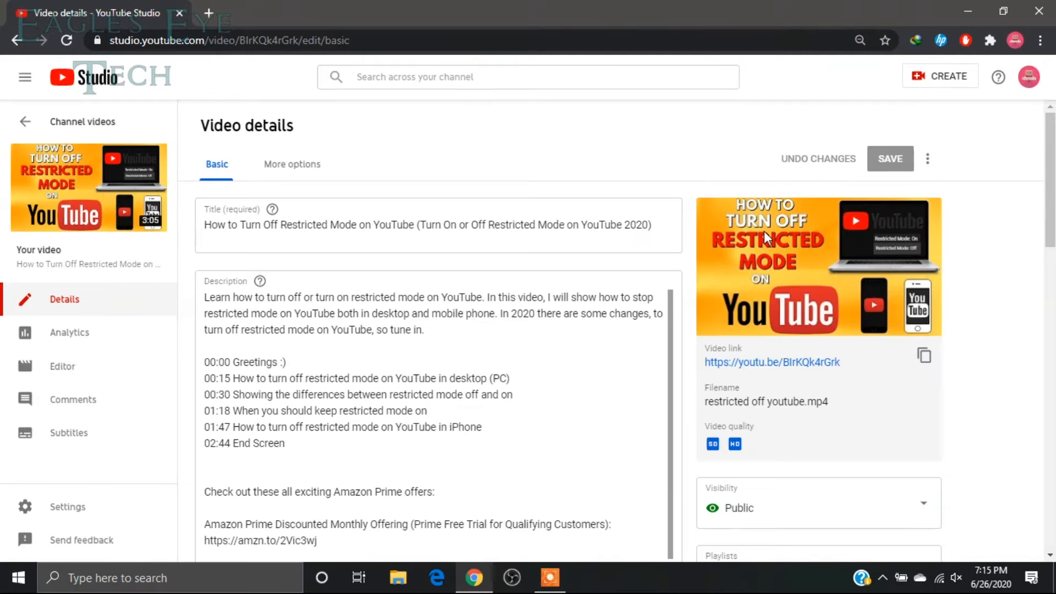
pyautogui.scroll(-3)
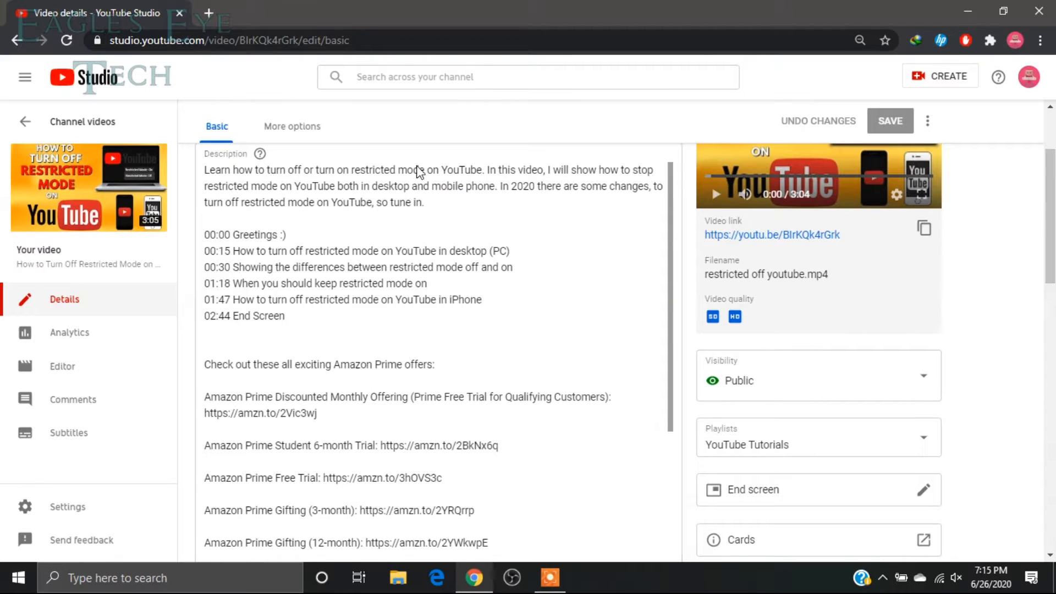
pyautogui.click(293, 126)
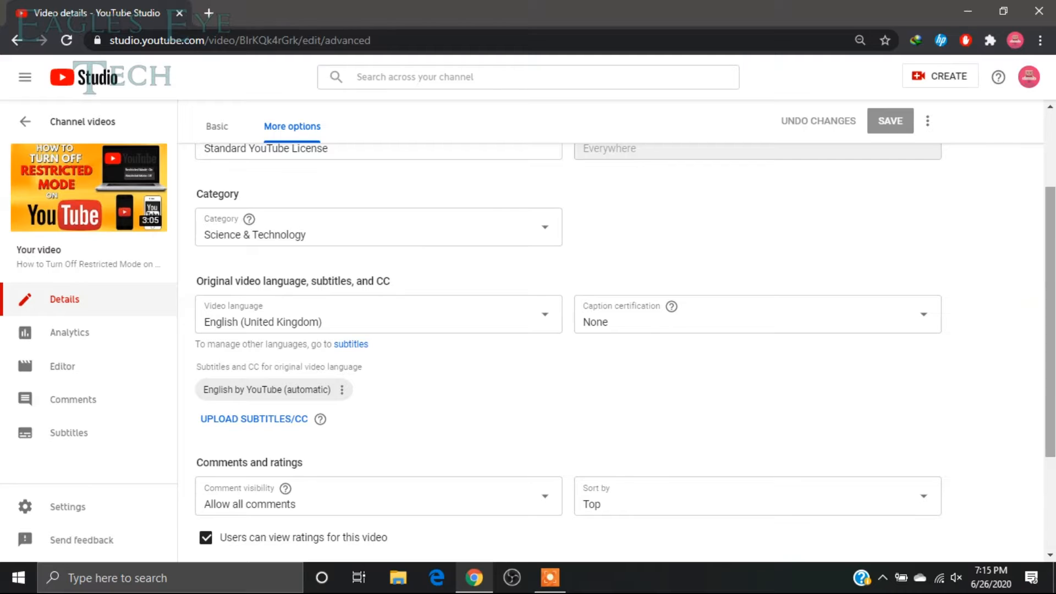
pyautogui.scroll(-3)
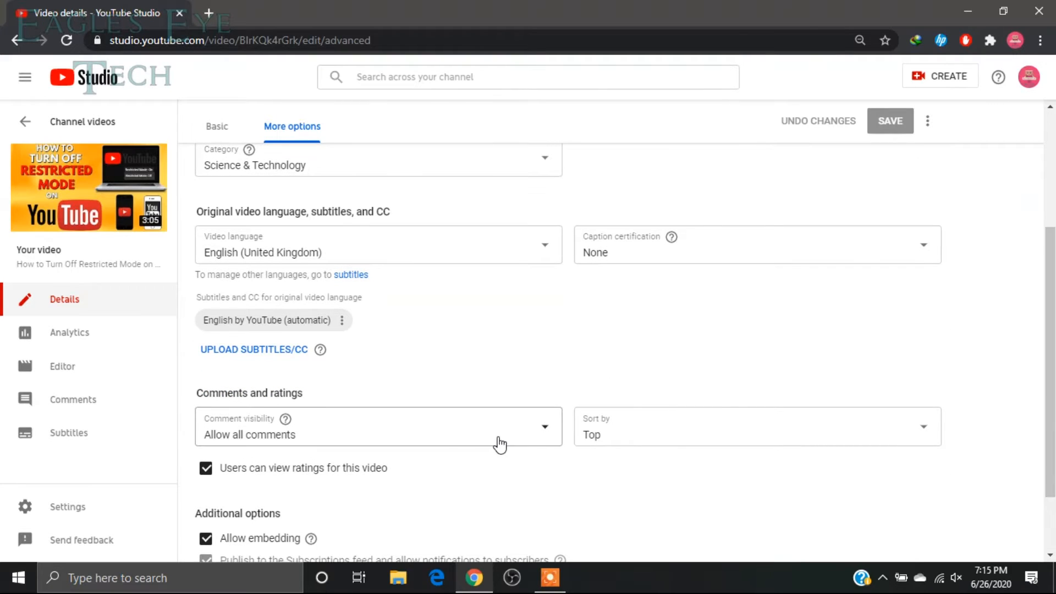
pyautogui.moveTo(543, 427)
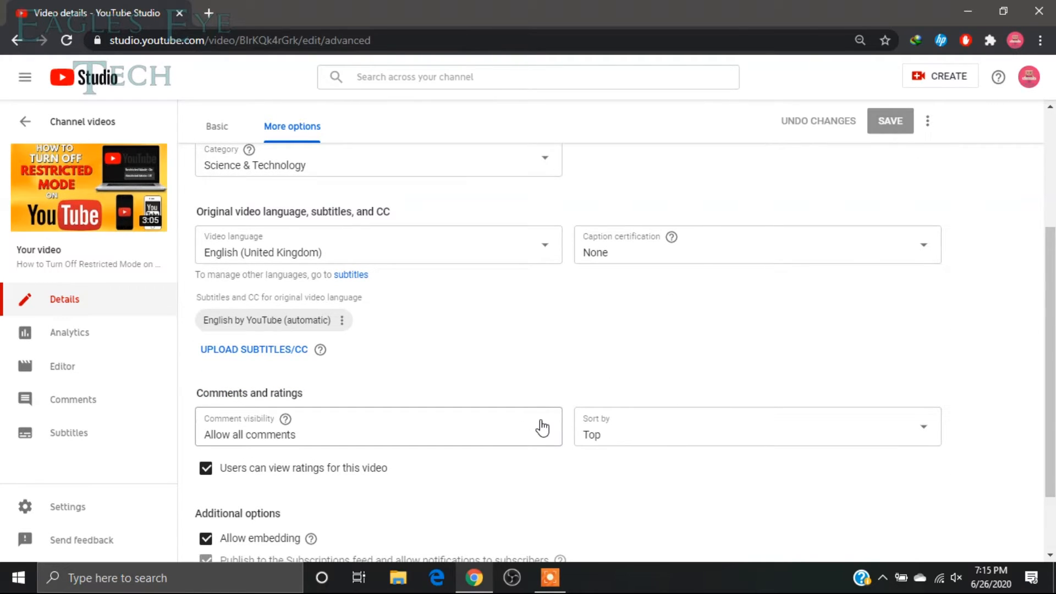
# Expand the Comment visibility dropdown for the Restricted Mode video
pyautogui.click(377, 426)
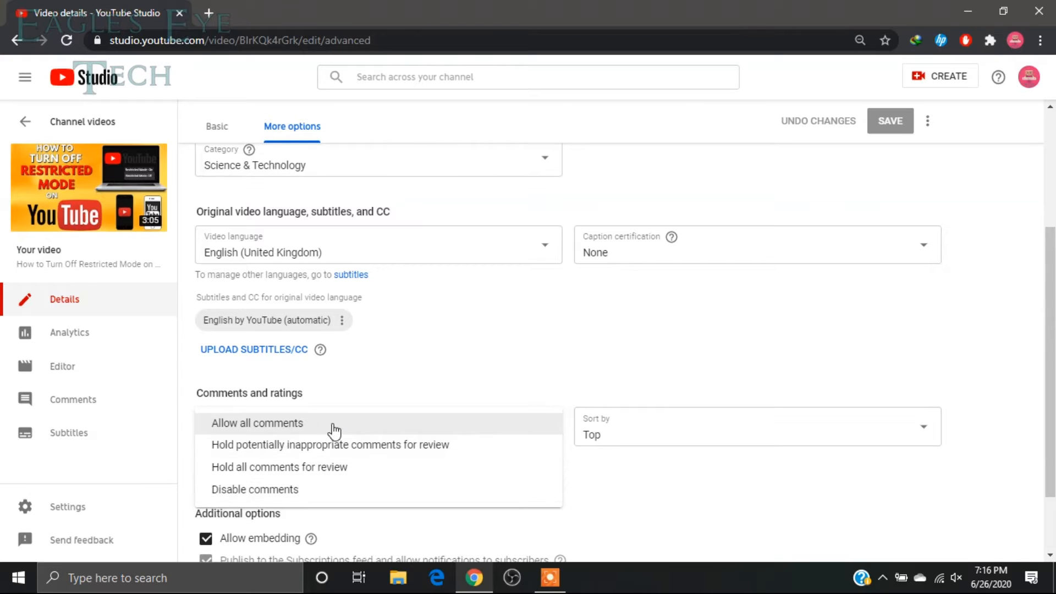
pyautogui.moveTo(299, 490)
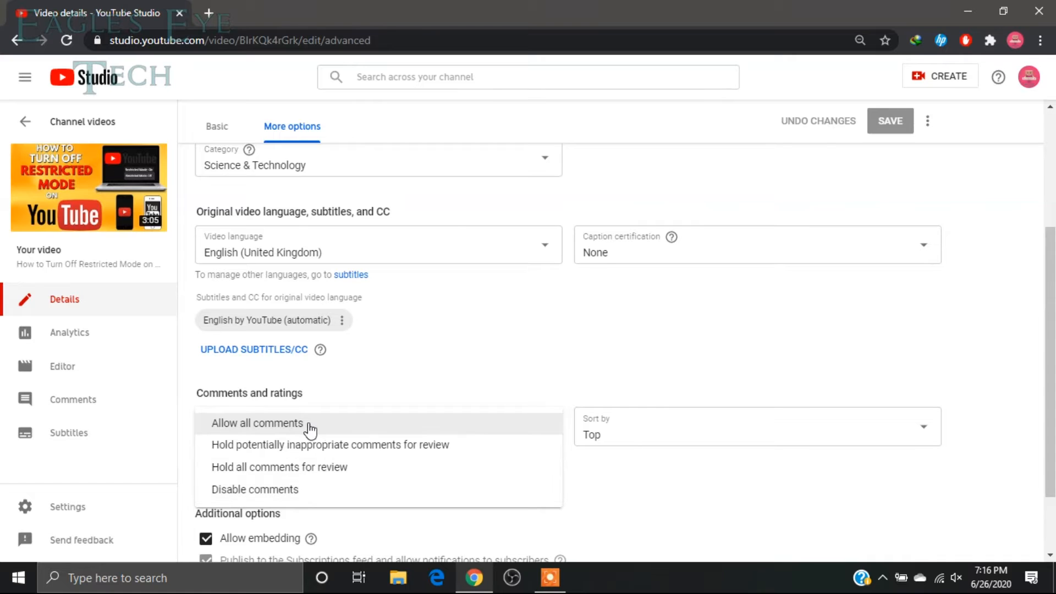
pyautogui.moveTo(409, 413)
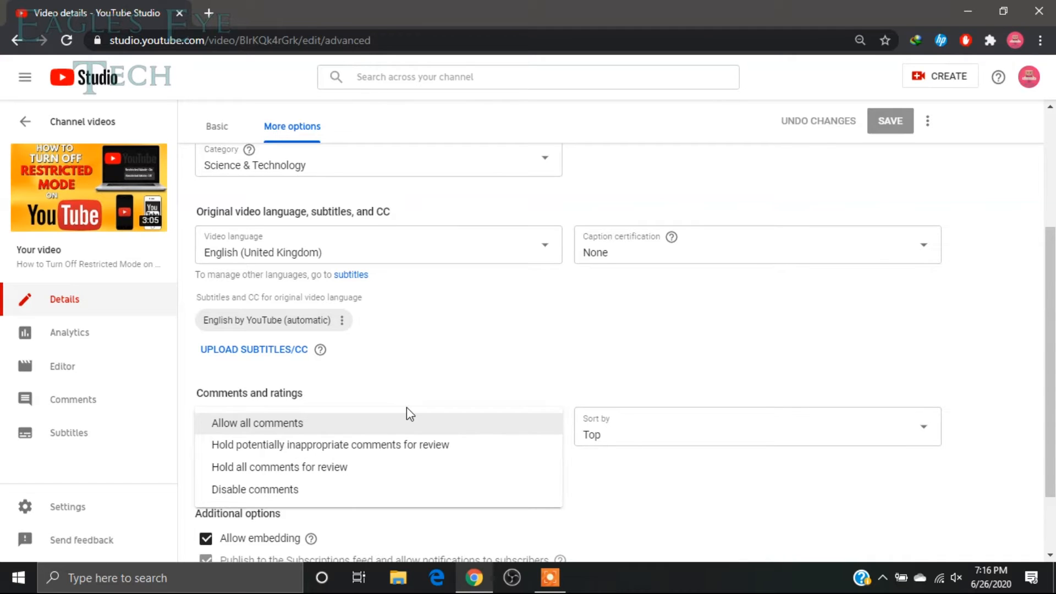
pyautogui.moveTo(522, 347)
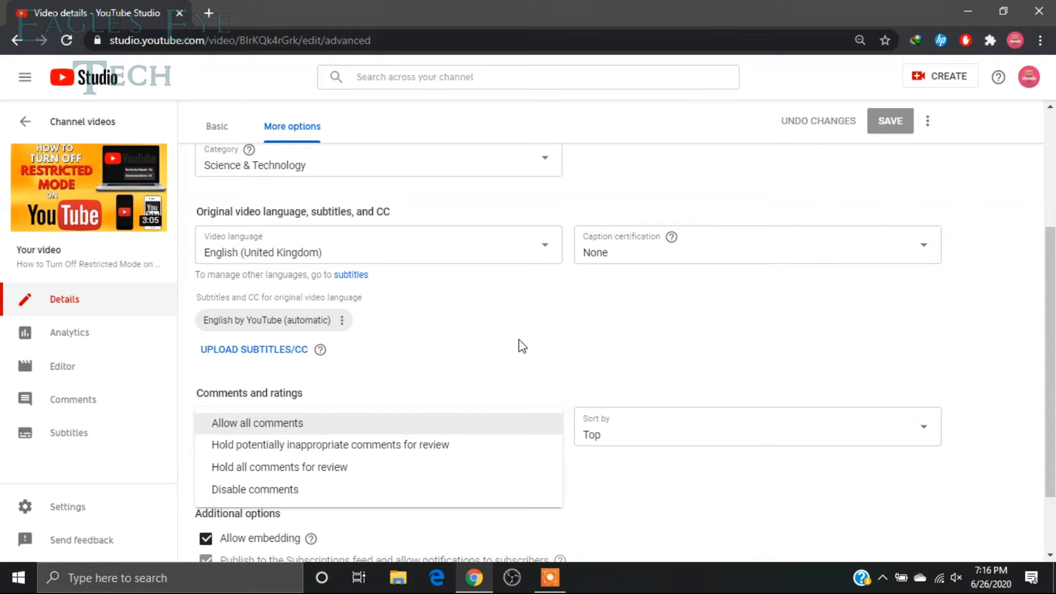
pyautogui.moveTo(64, 126)
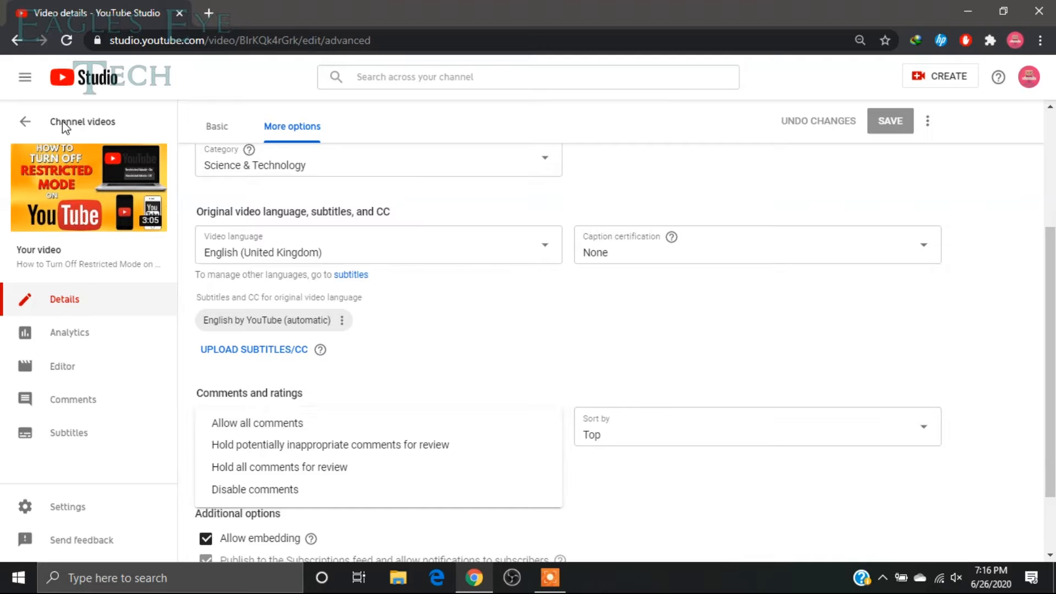
# Select all 30 uploads and start a bulk Comments edit showing its visibility choices
pyautogui.click(25, 121)
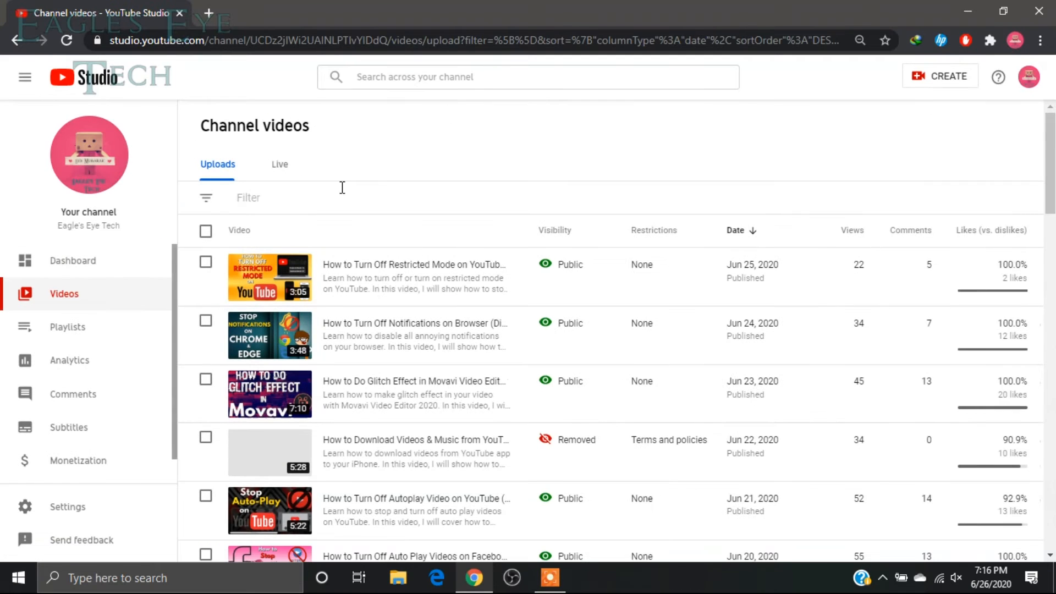
pyautogui.moveTo(206, 231)
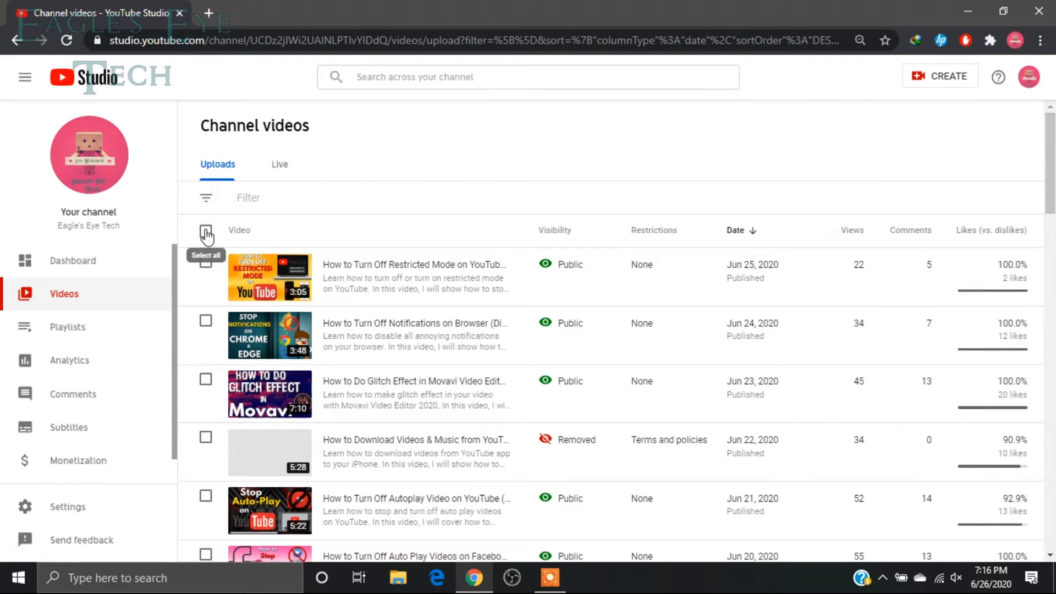
pyautogui.click(206, 231)
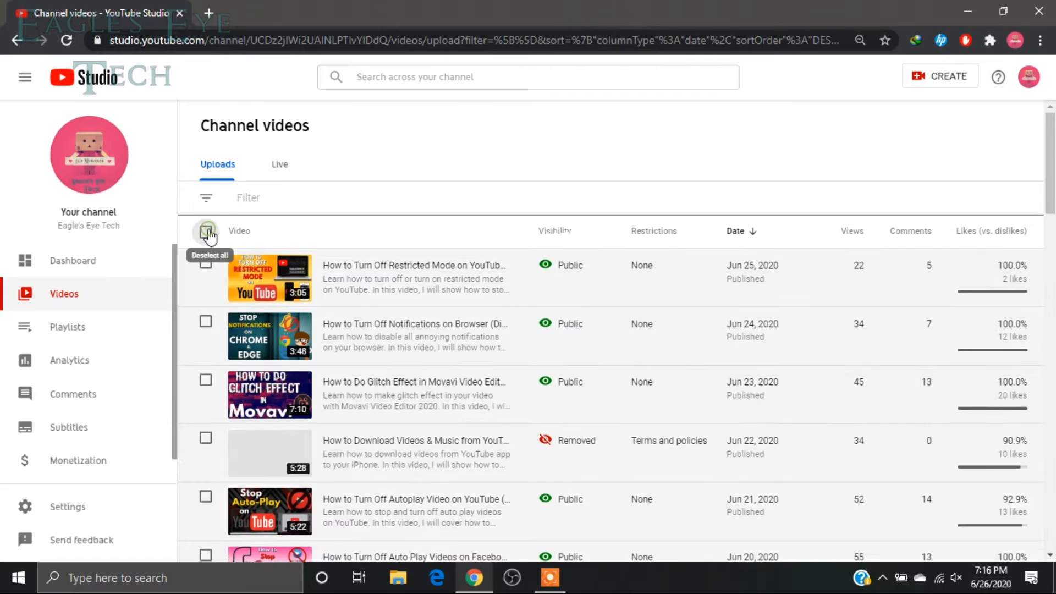
pyautogui.click(207, 232)
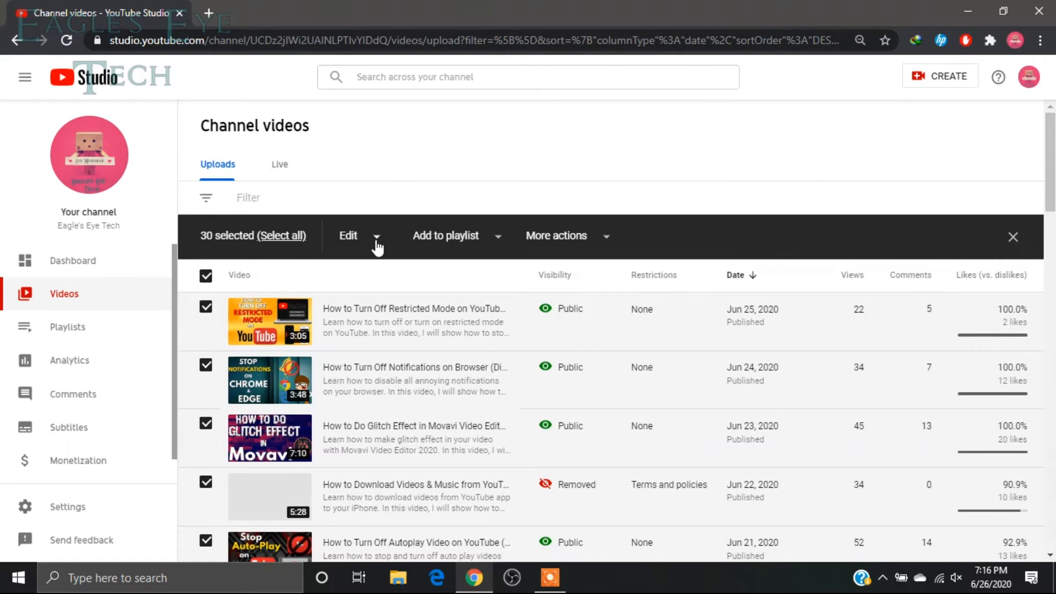
pyautogui.click(360, 236)
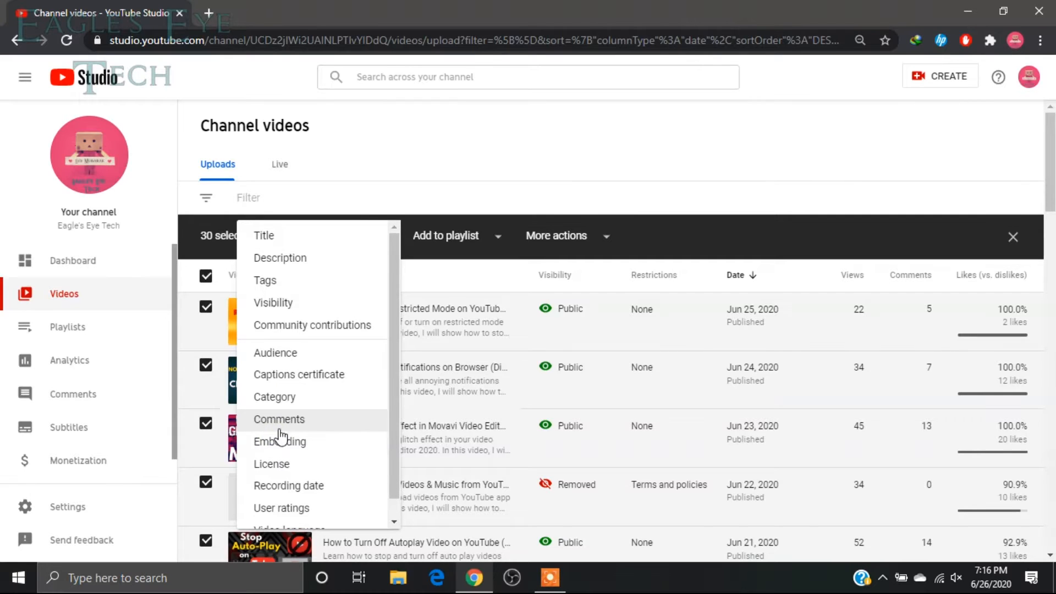
pyautogui.click(279, 420)
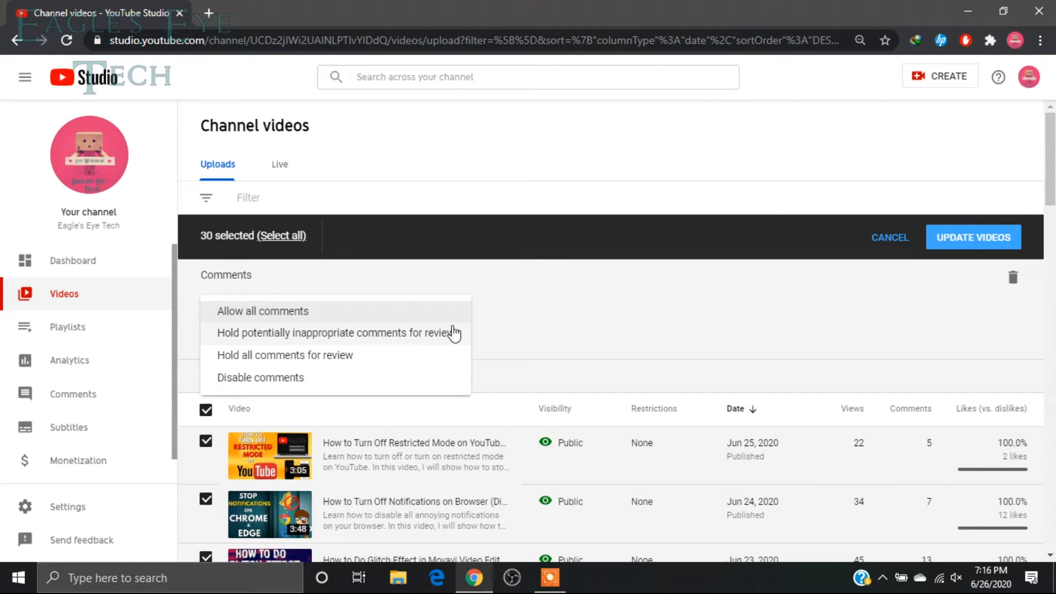
pyautogui.moveTo(392, 355)
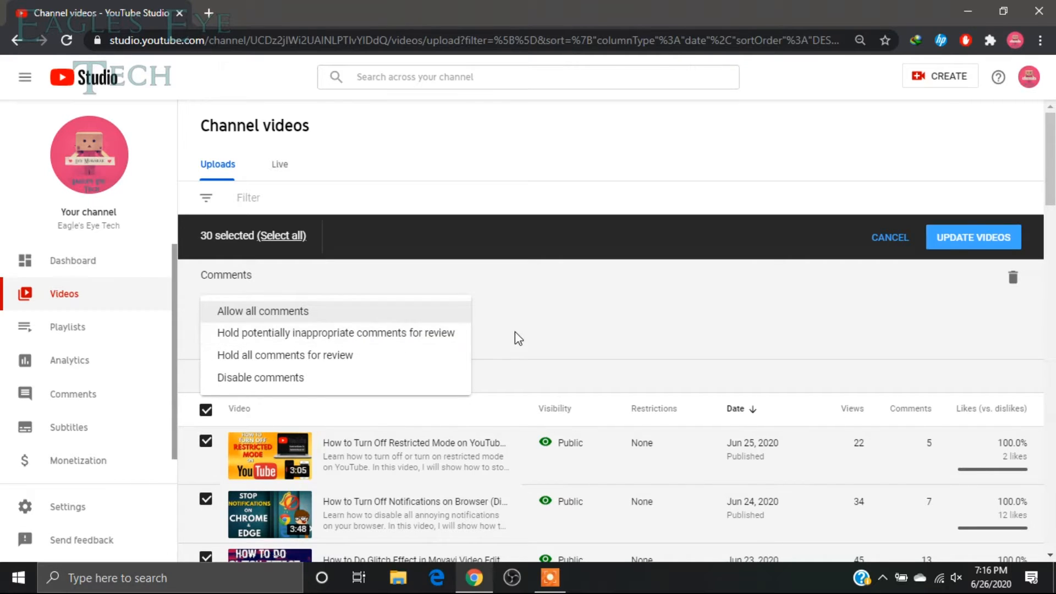
pyautogui.moveTo(999, 219)
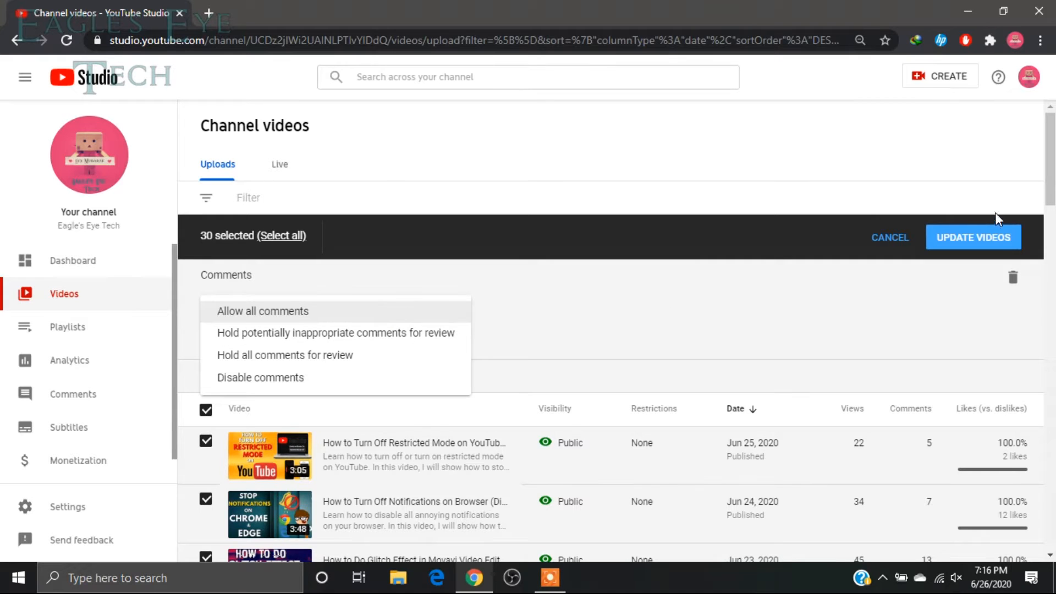
# Update all 30 selected videos to Allow all comments, acknowledging the implications
pyautogui.click(972, 237)
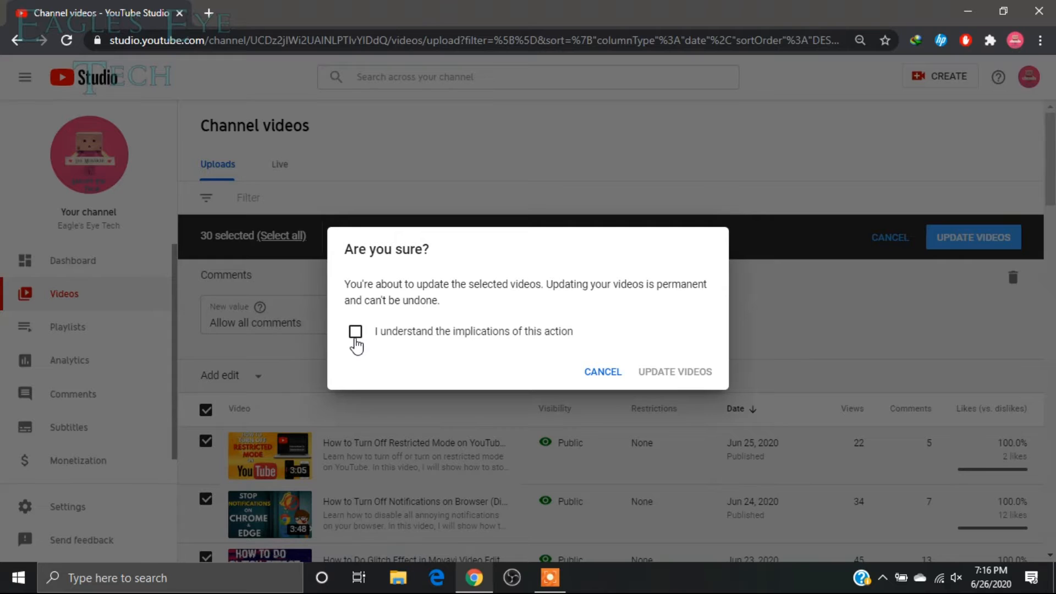
pyautogui.click(356, 331)
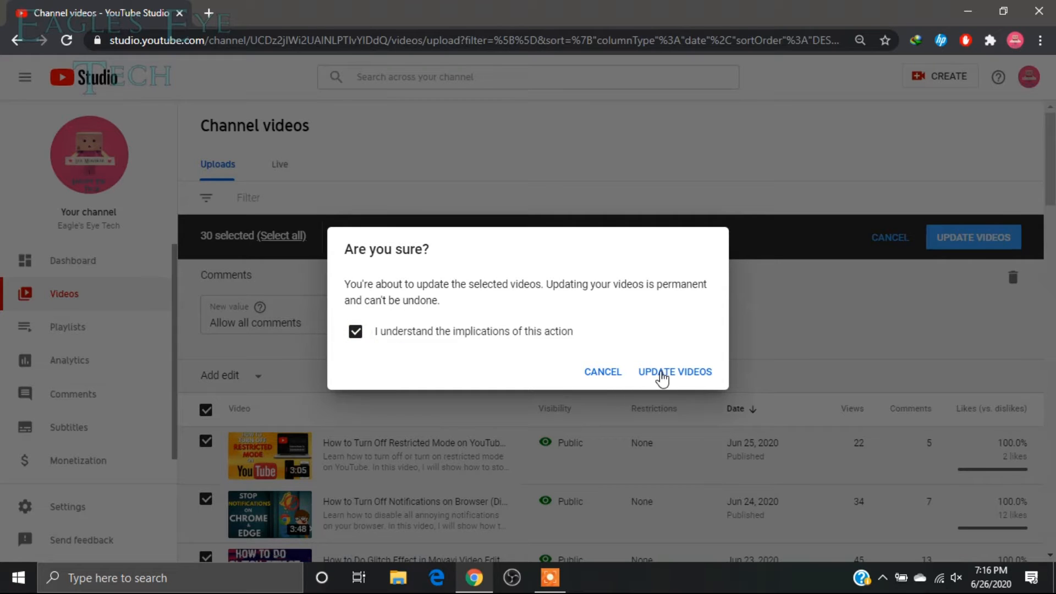
pyautogui.click(675, 371)
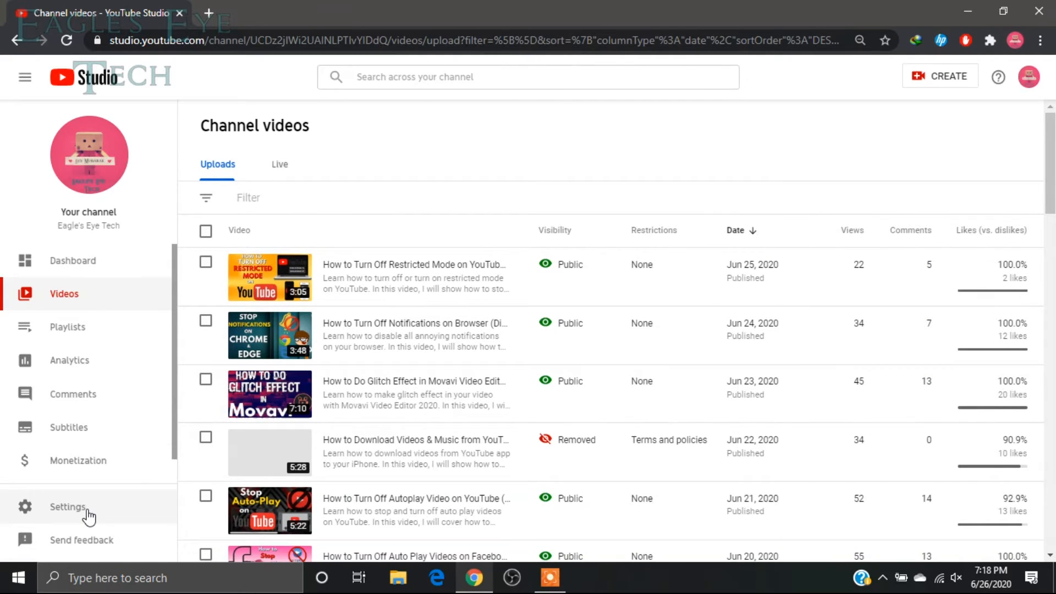
# In Settings, Channel Advanced settings, set the channel as not made for kids
pyautogui.click(67, 507)
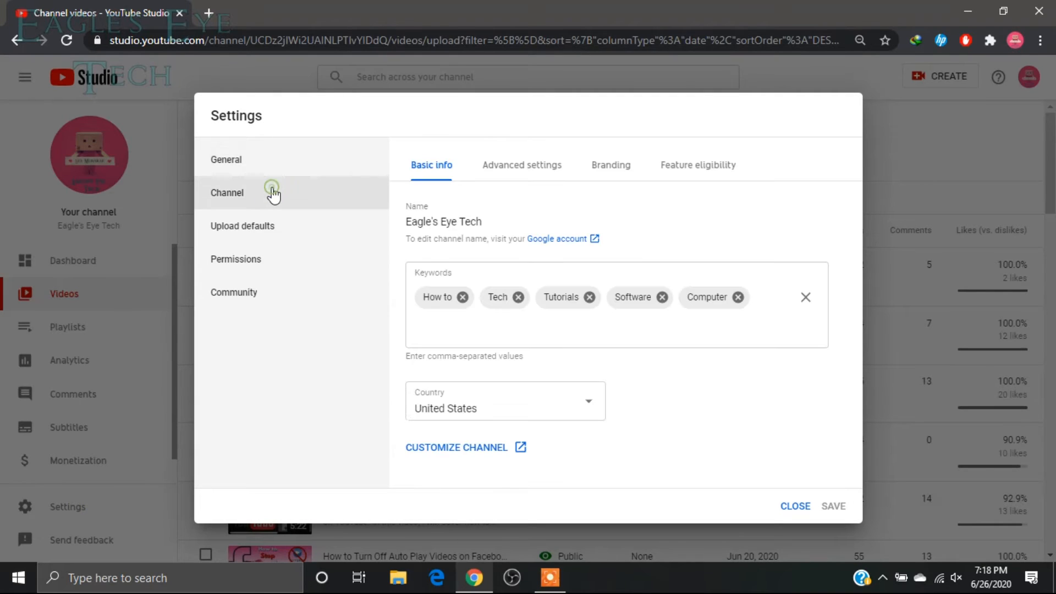
pyautogui.click(521, 165)
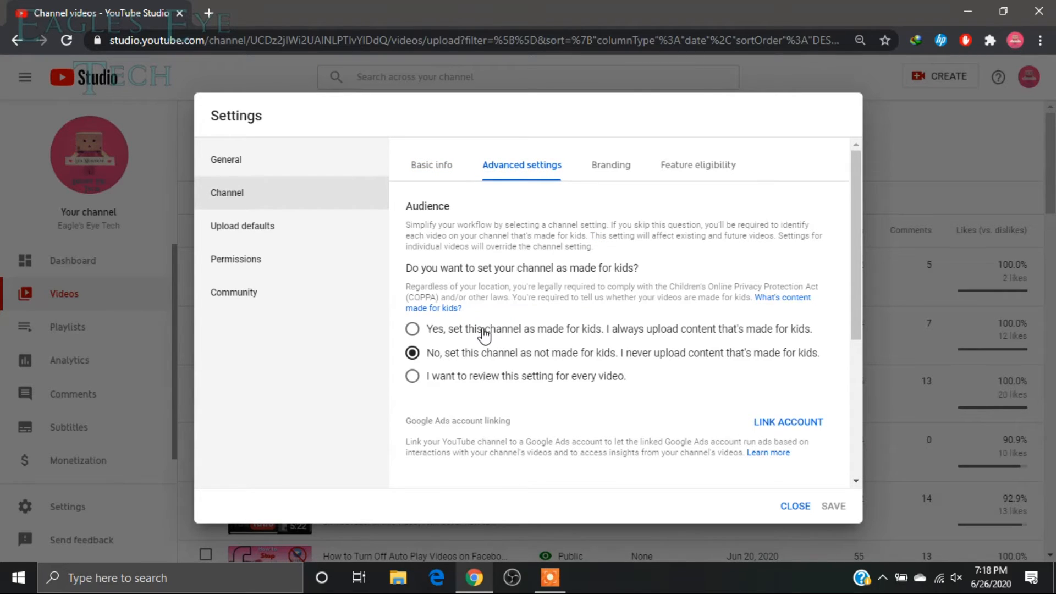
pyautogui.click(412, 329)
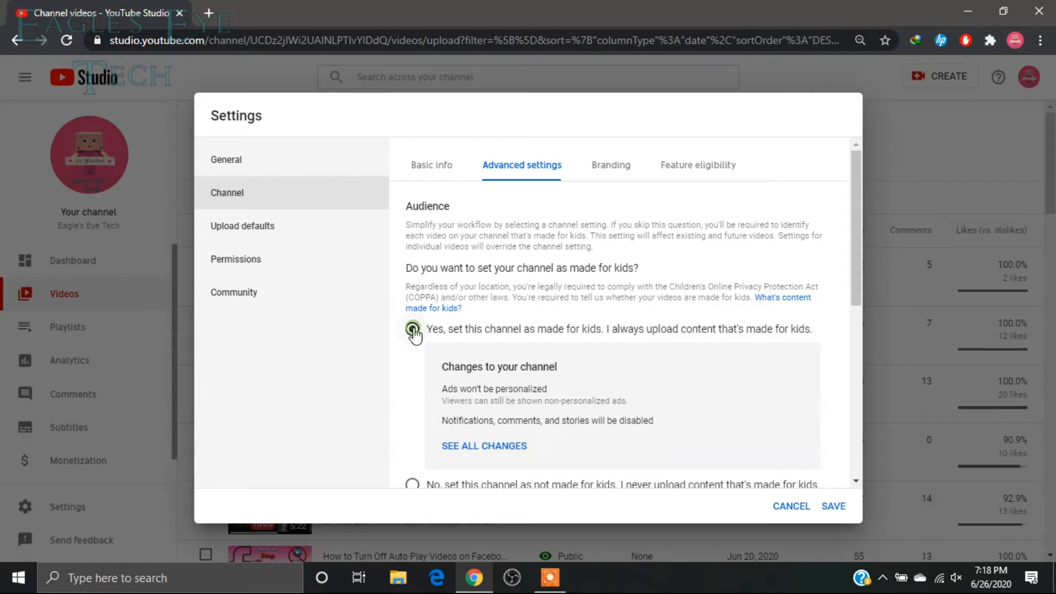
pyautogui.click(411, 329)
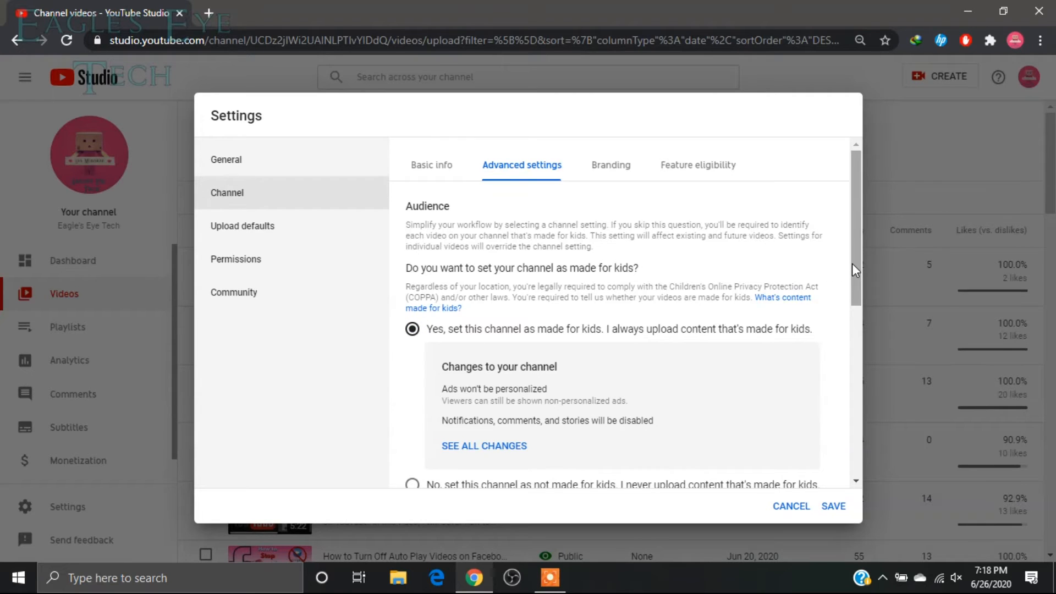
pyautogui.scroll(-3)
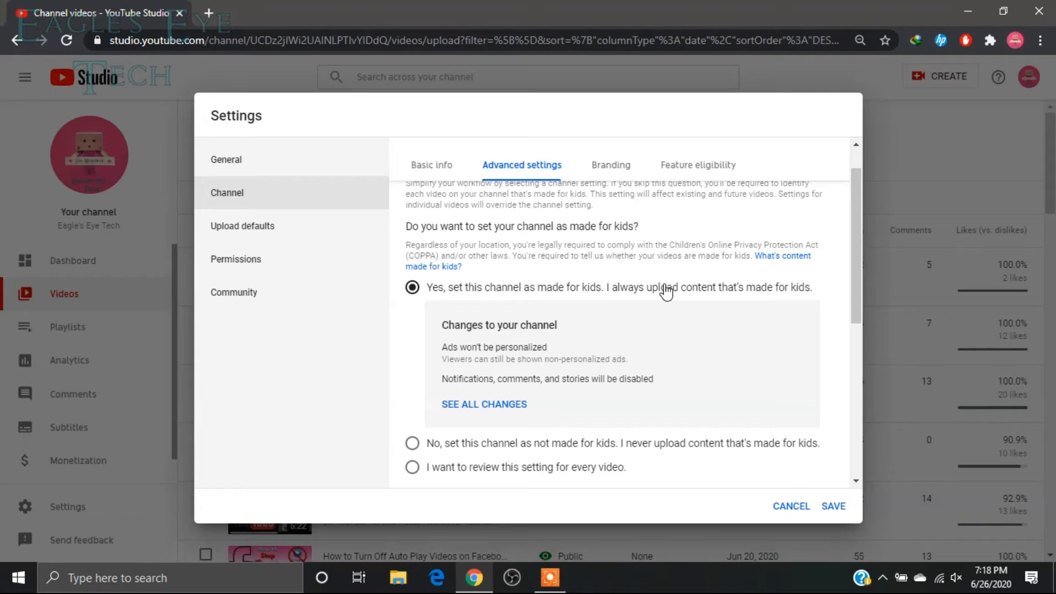
pyautogui.moveTo(412, 467)
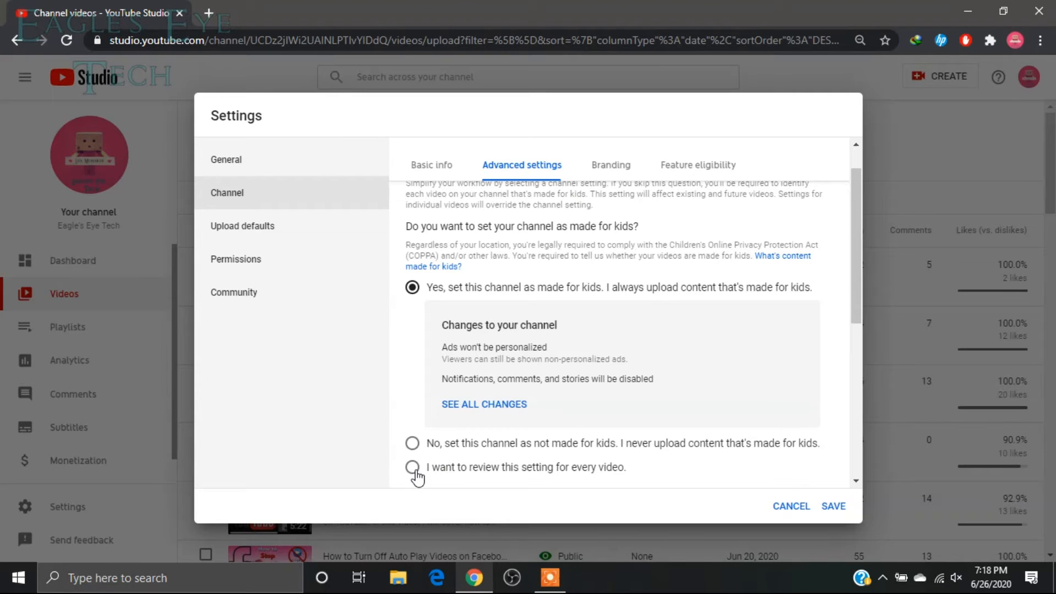
pyautogui.click(412, 468)
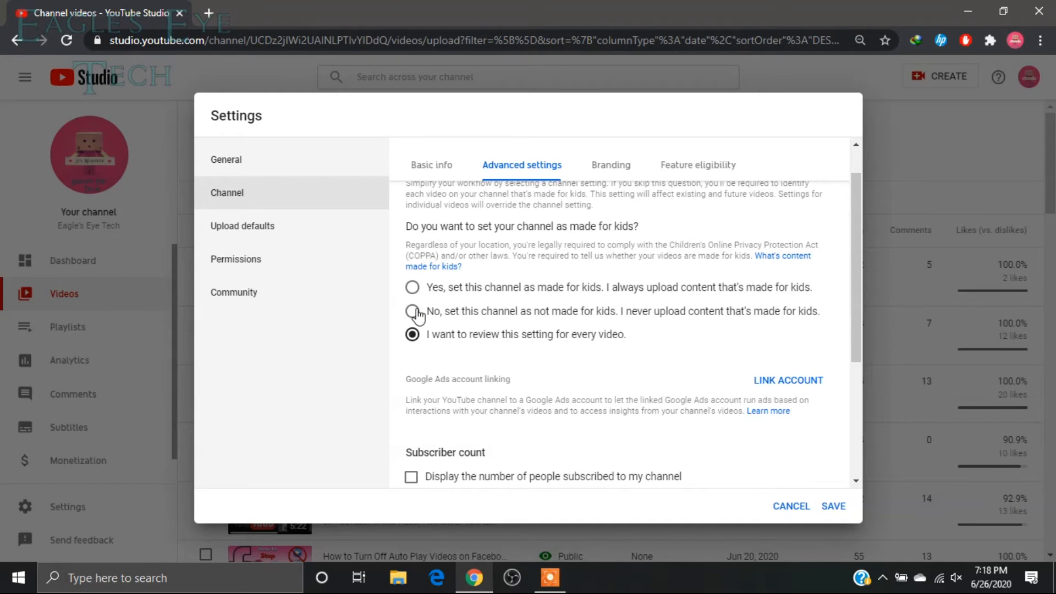
pyautogui.click(411, 312)
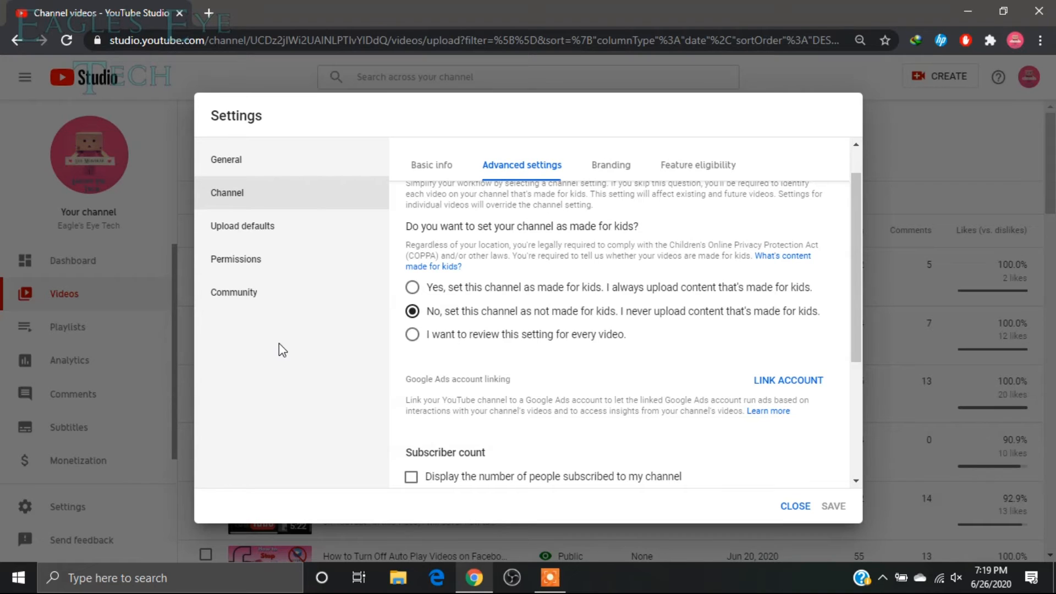
pyautogui.moveTo(387, 302)
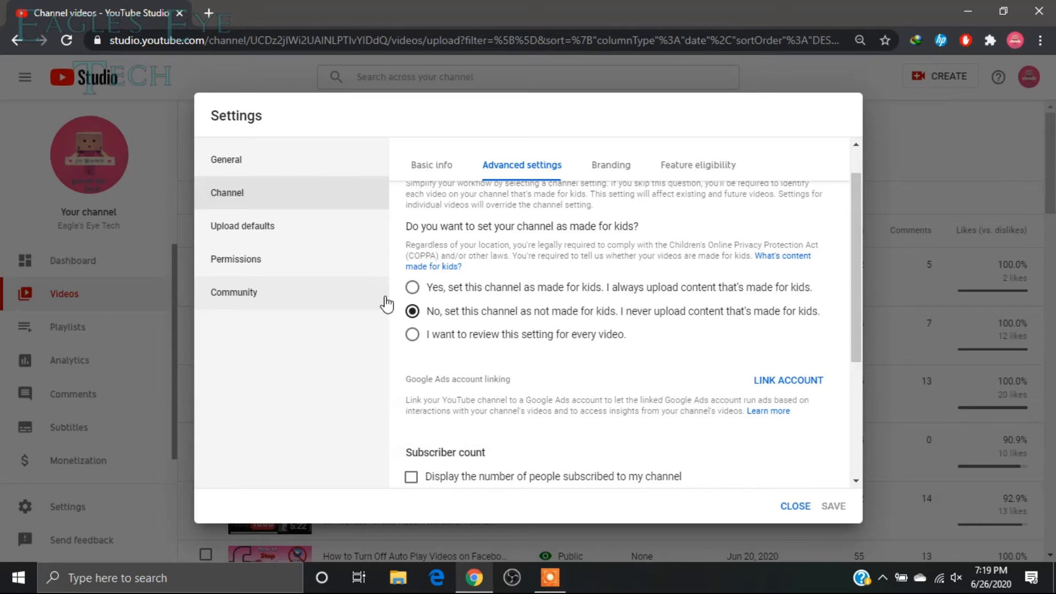
pyautogui.moveTo(299, 352)
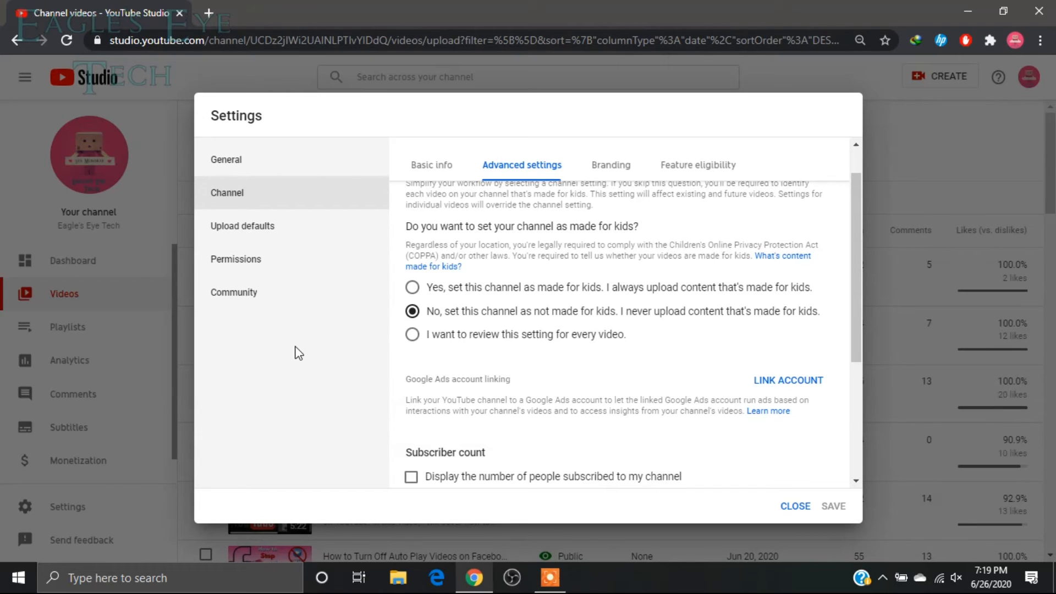
pyautogui.moveTo(278, 247)
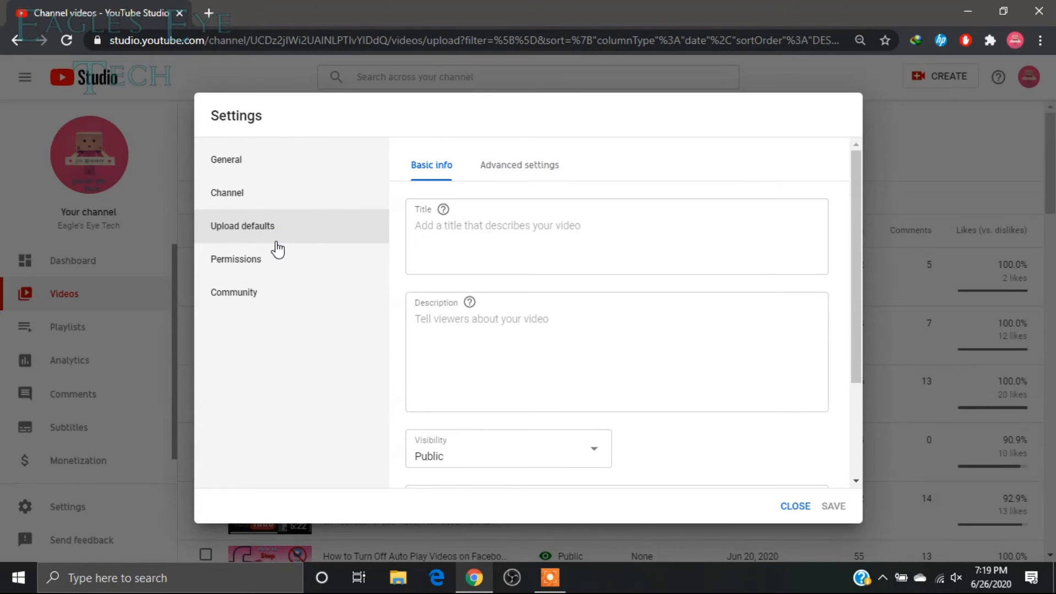
# Set Upload defaults' Advanced settings comment visibility to Allow all comments
pyautogui.click(520, 165)
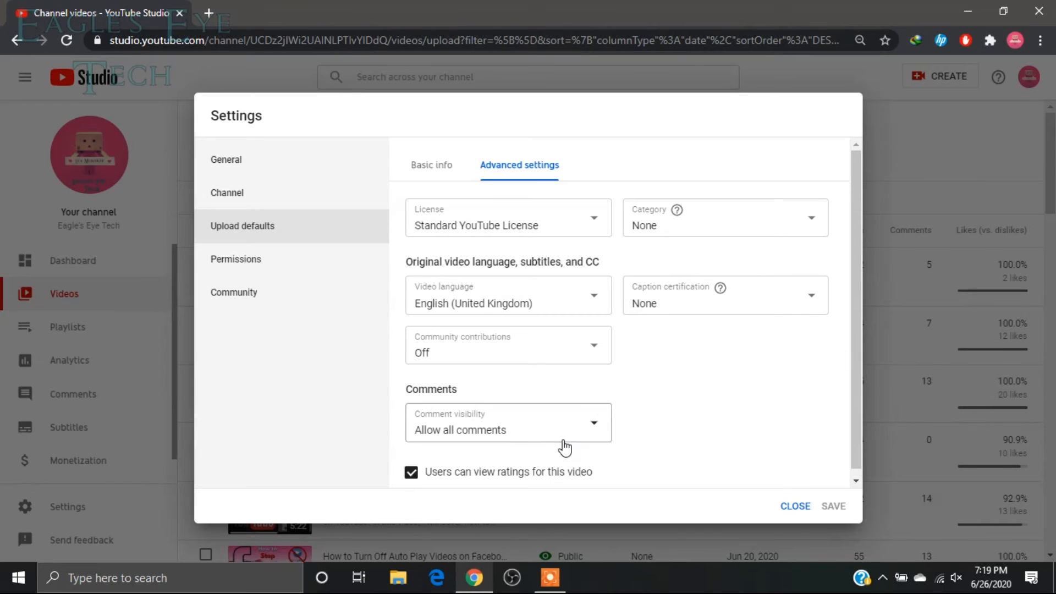
pyautogui.click(508, 429)
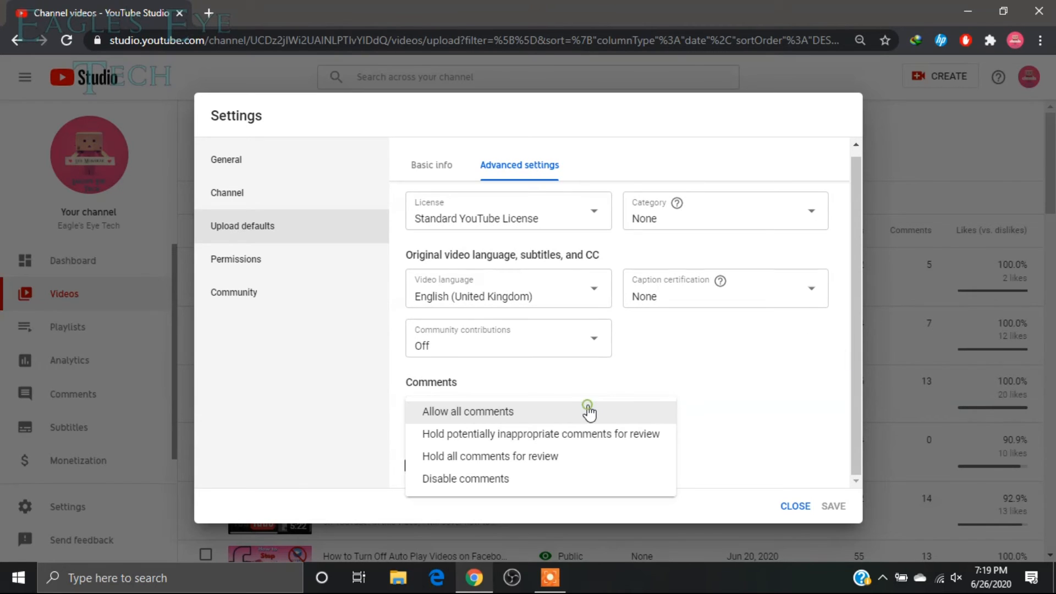
pyautogui.moveTo(531, 434)
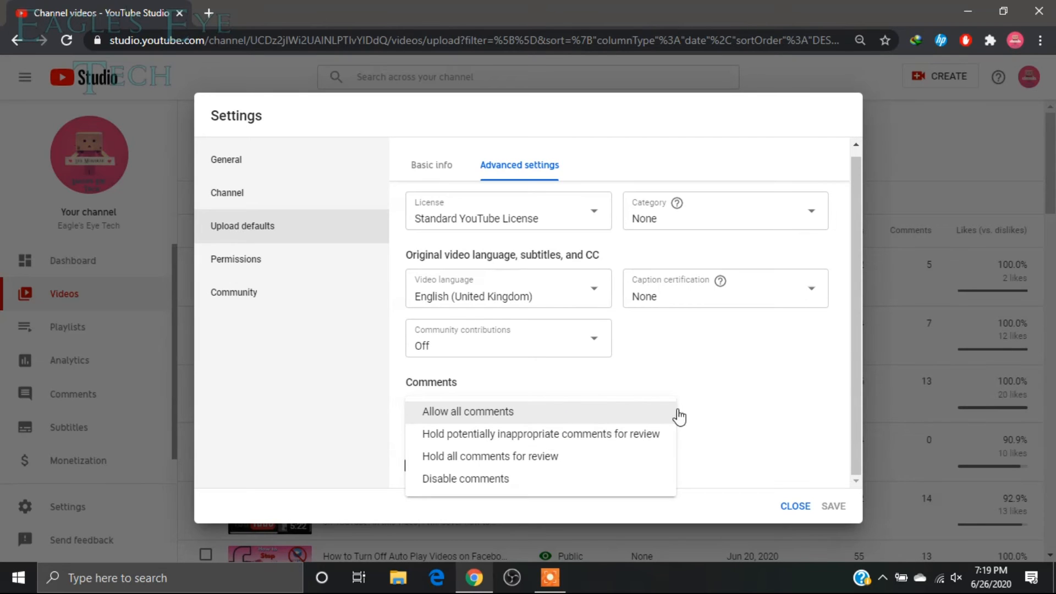
pyautogui.click(467, 411)
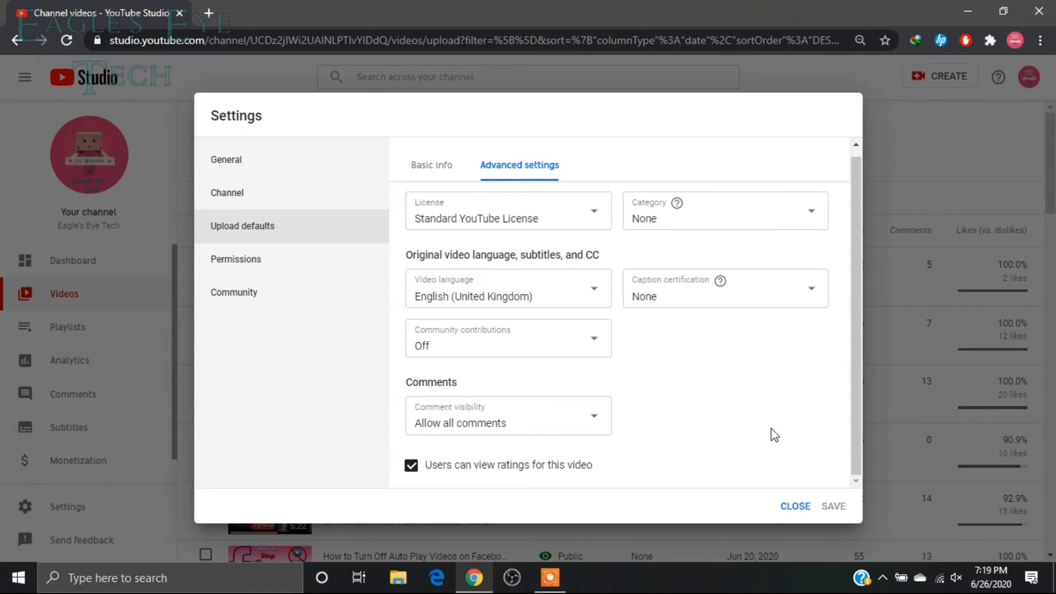
pyautogui.moveTo(695, 420)
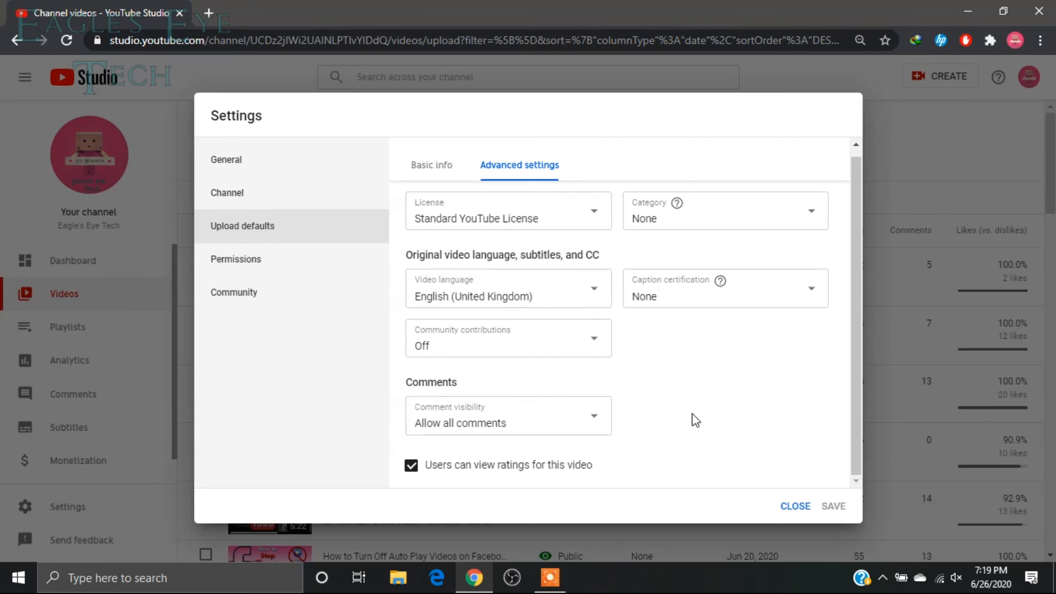